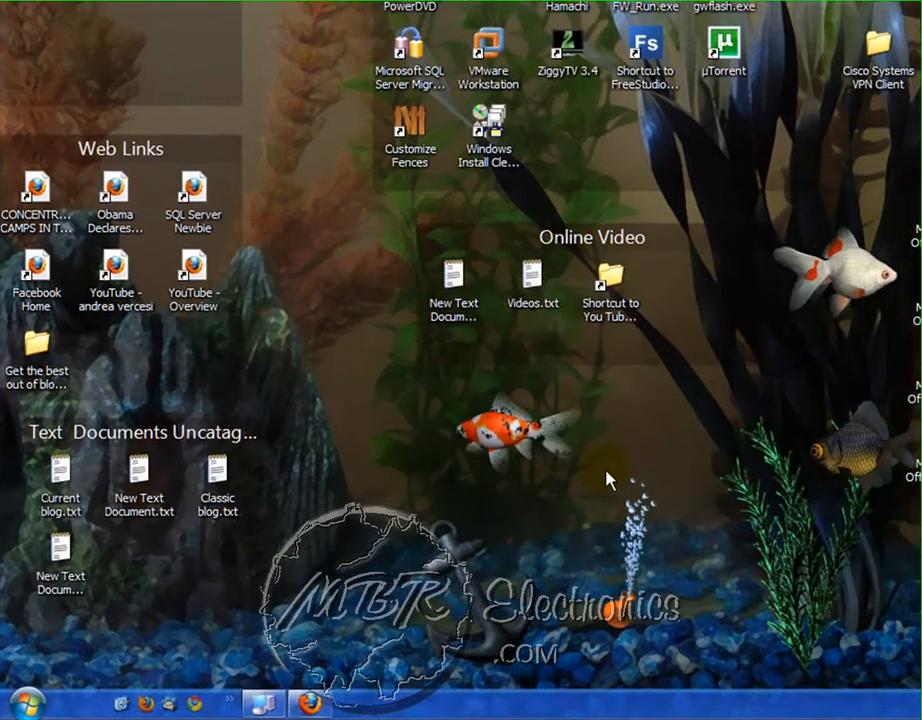
{"action": "mouse_move", "coordinate": [309, 700]}
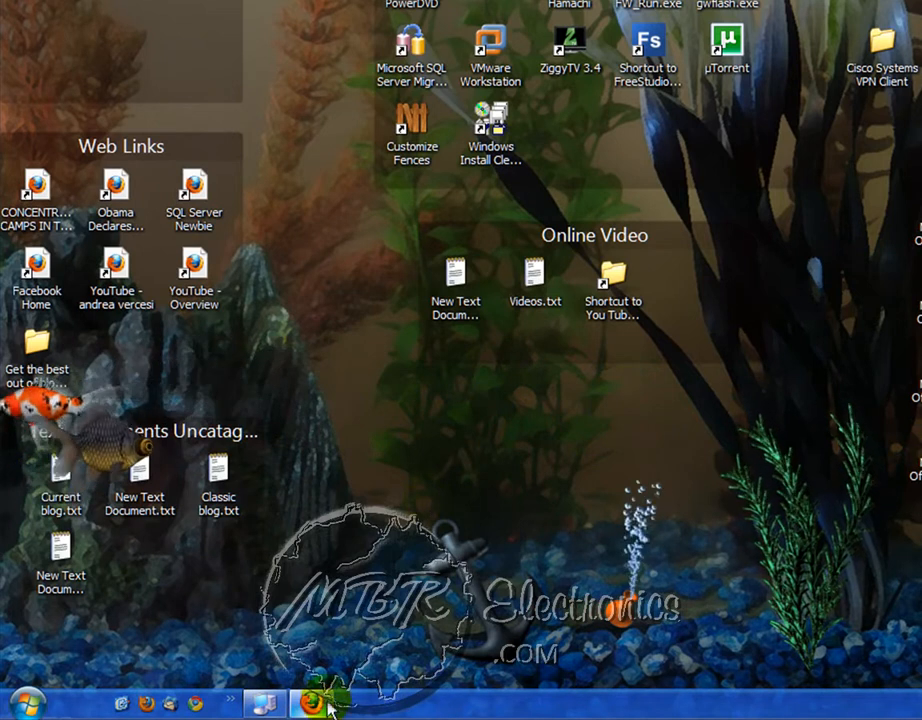
- Bring Firefox forward, then open ViGlance Options from its taskbar tray menu
{"action": "left_click", "coordinate": [325, 698]}
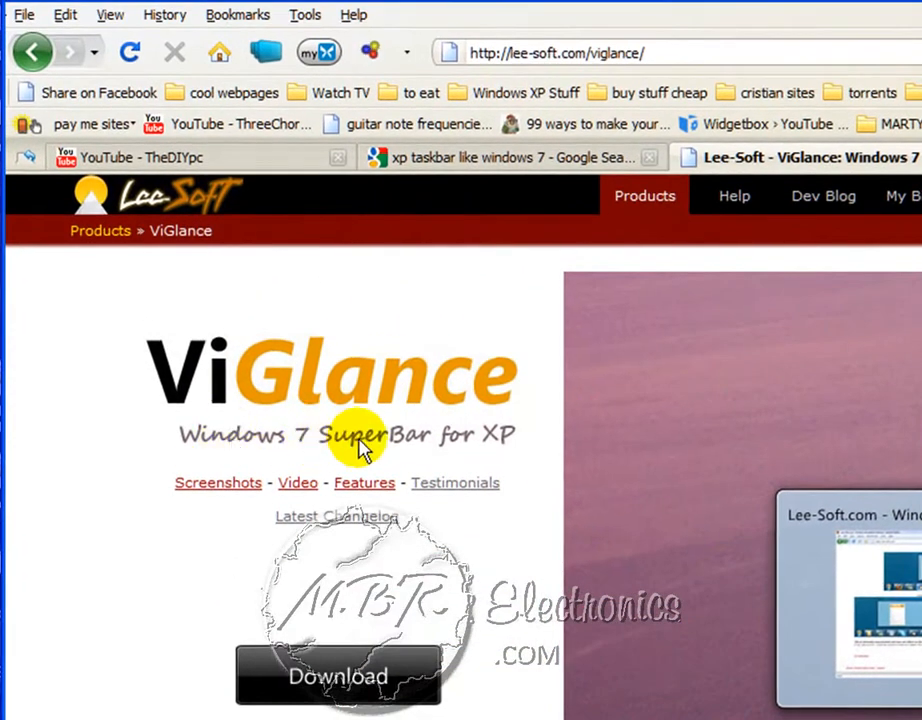
{"action": "scroll", "scroll_direction": "down", "scroll_amount": 3}
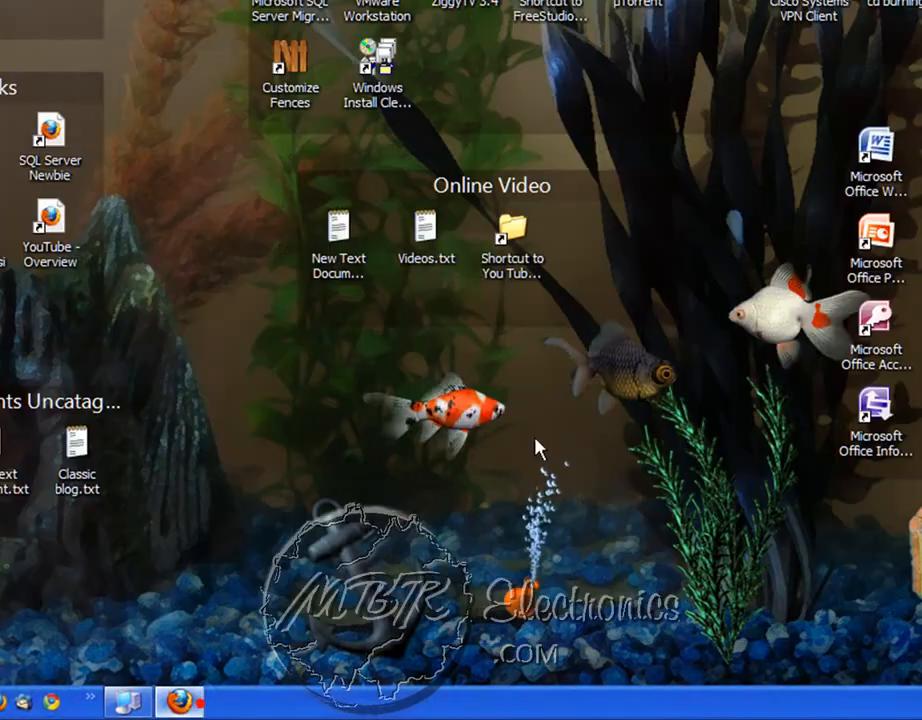
{"action": "mouse_move", "coordinate": [125, 708]}
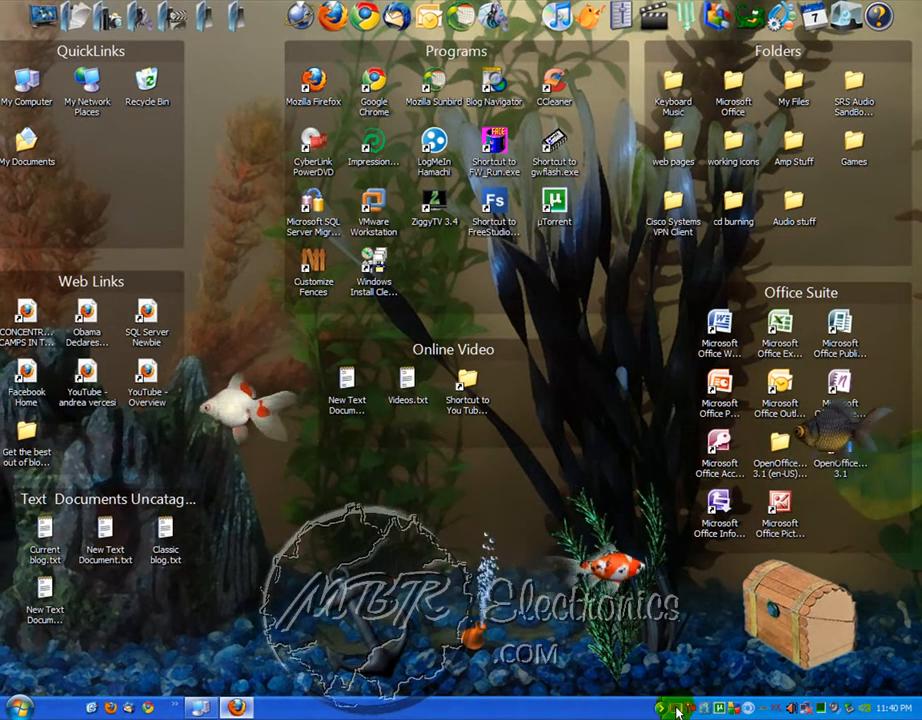
{"action": "right_click", "coordinate": [675, 702]}
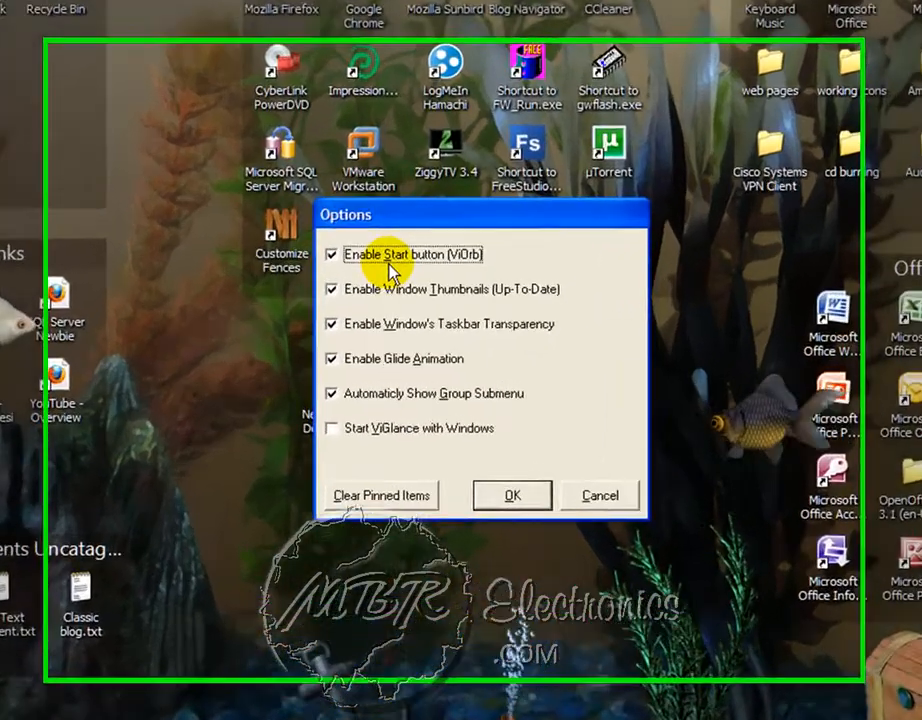
{"action": "left_click", "coordinate": [332, 438]}
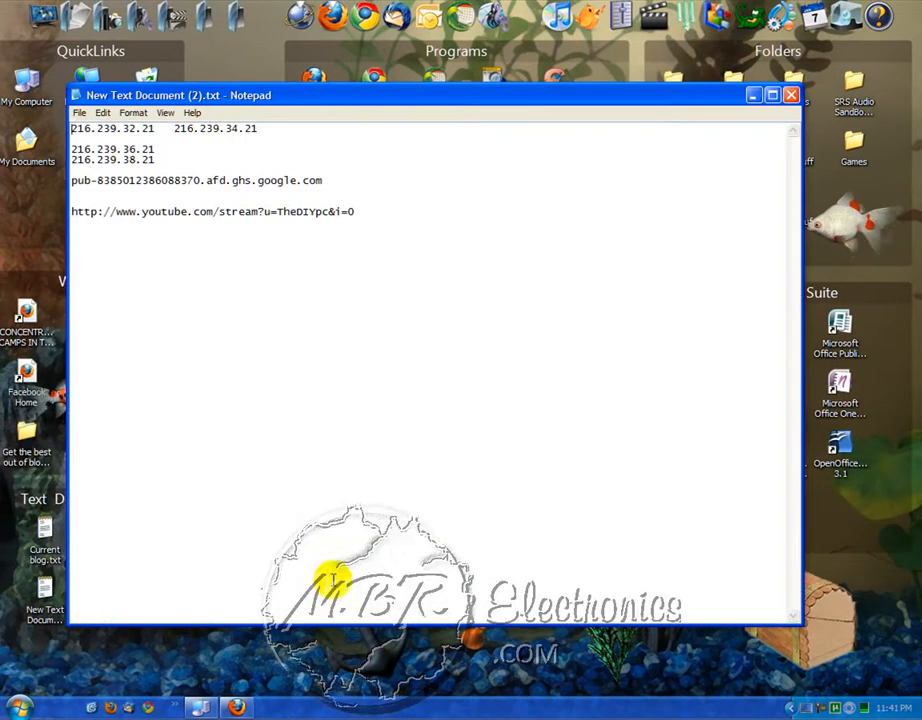
- Restore the New Text Document (2) Notepad window from the taskbar and close it
{"action": "left_click", "coordinate": [258, 702]}
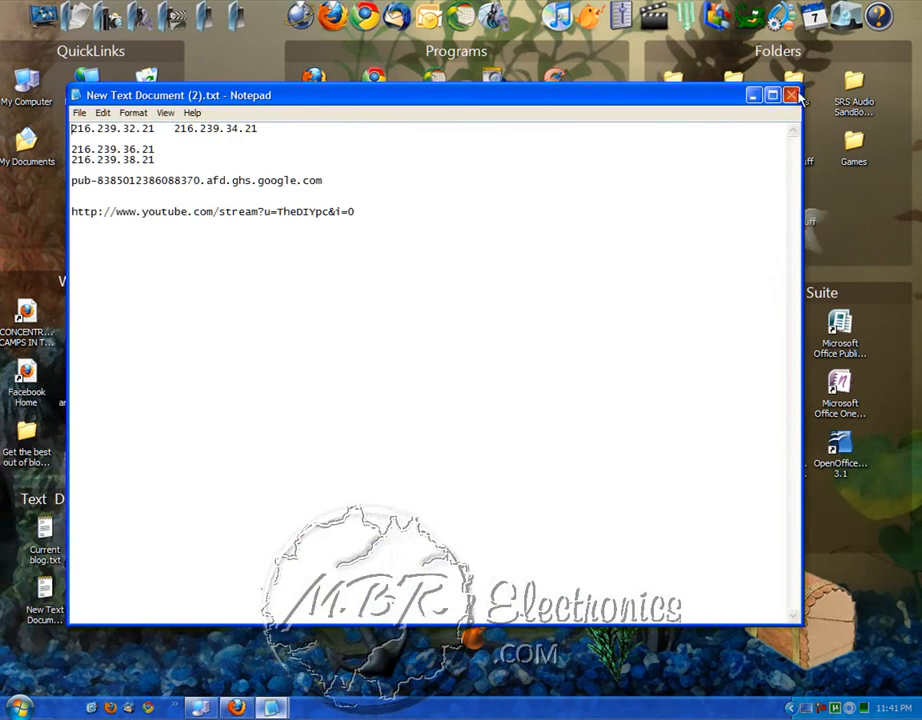
{"action": "left_click", "coordinate": [787, 95]}
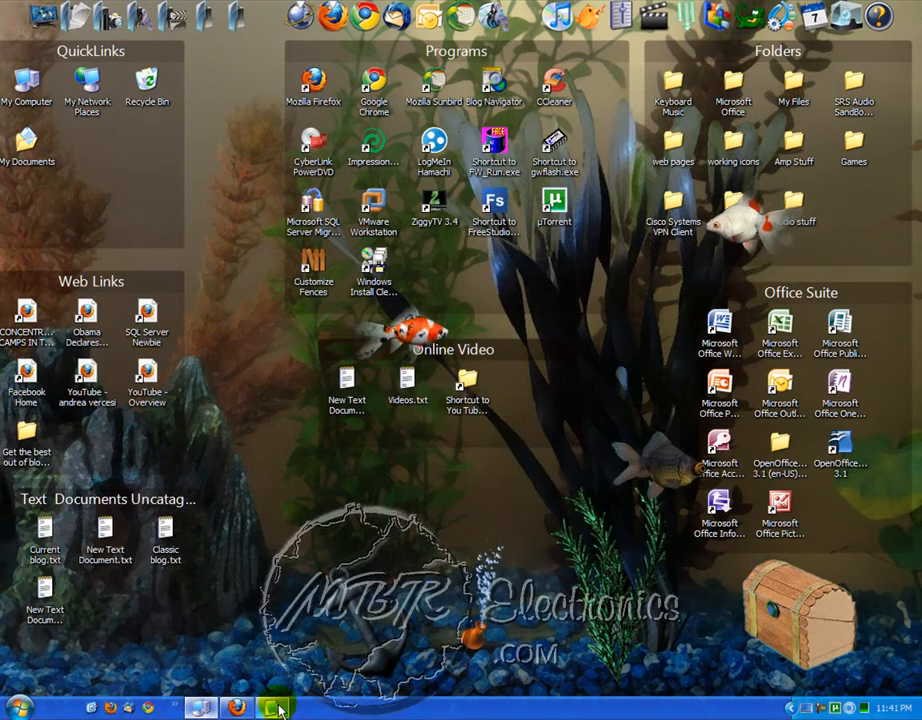